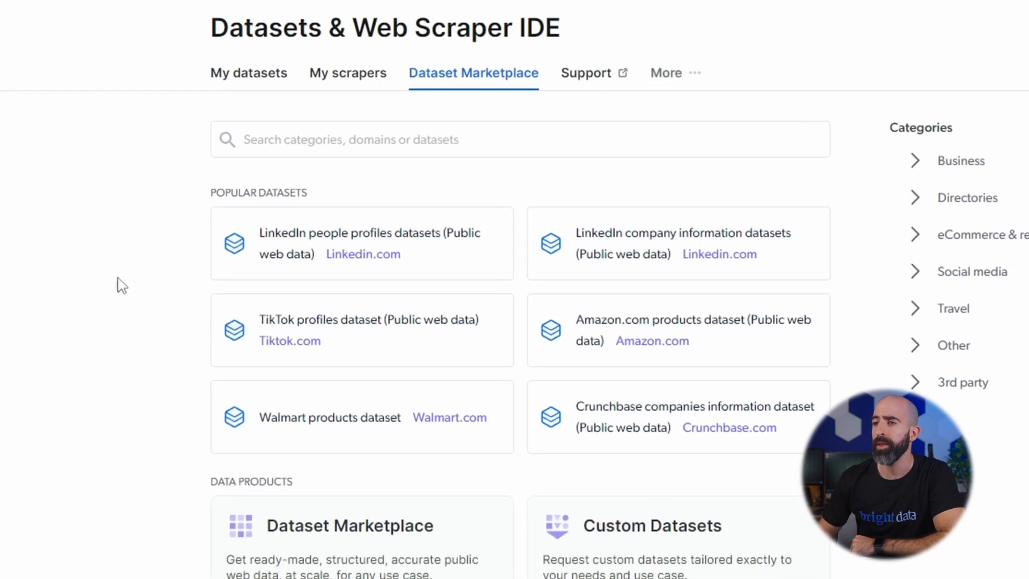
pyautogui.moveTo(368, 300)
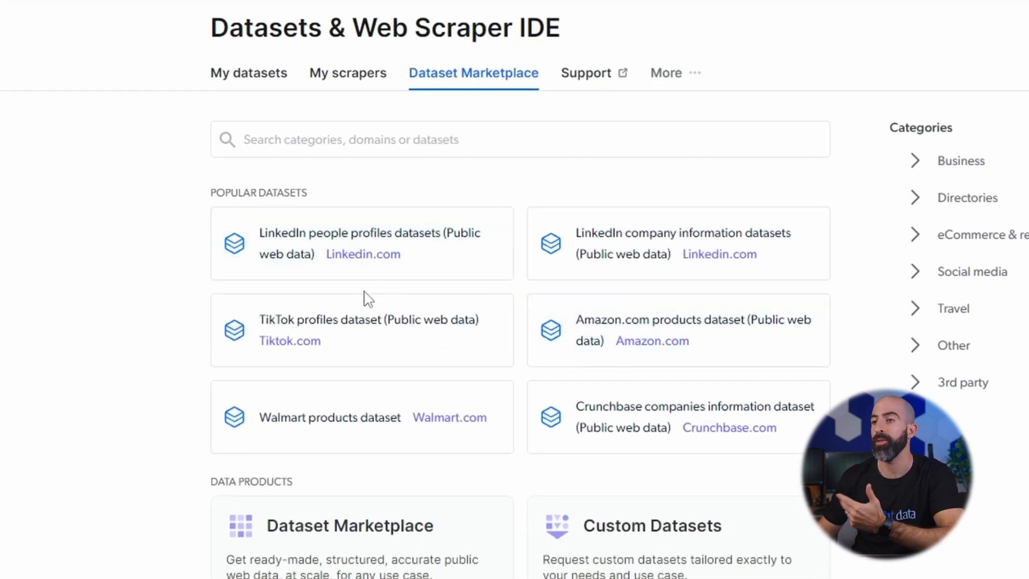
# - Search the dataset marketplace for "real est" to list the Australia real estate properties dataset
pyautogui.click(407, 140)
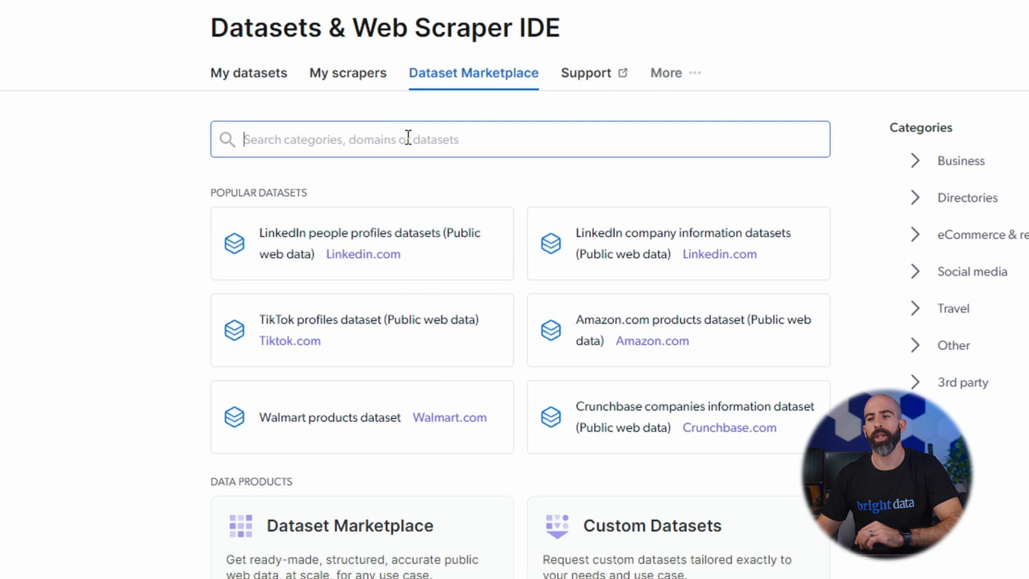
pyautogui.write('r')
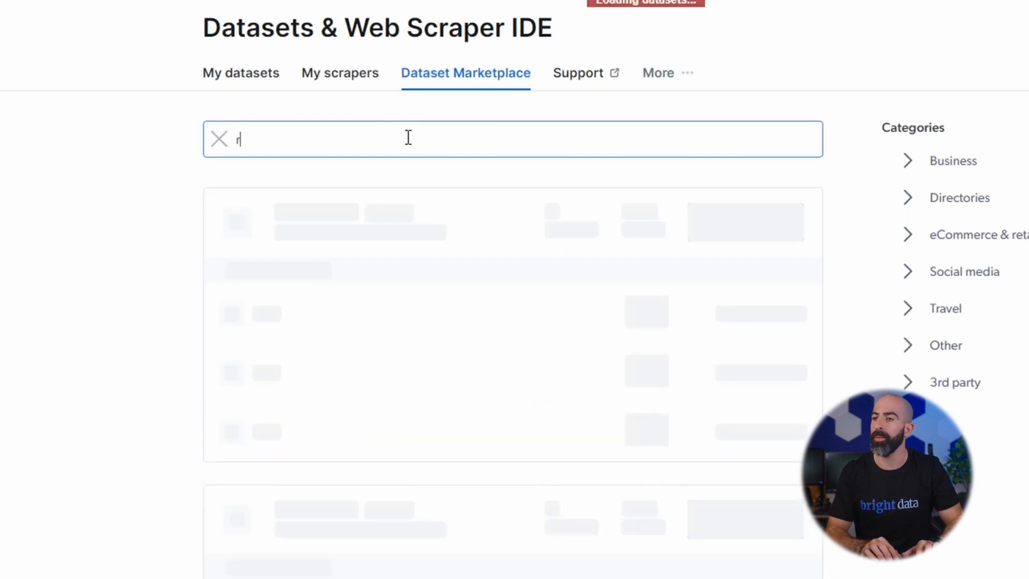
pyautogui.write('eal est')
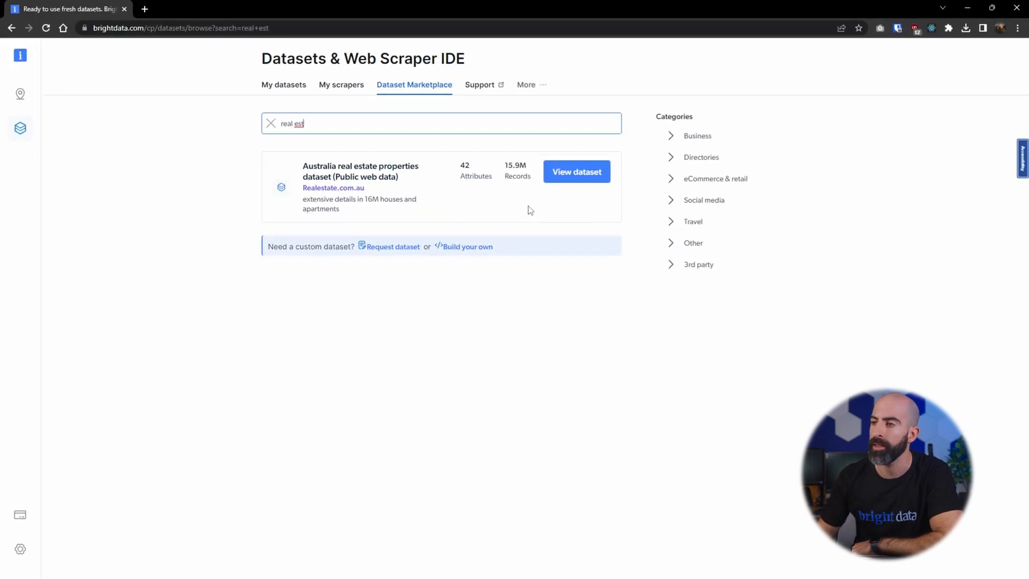
# - View the Australia real estate properties dataset and review its sample record columns (42 attributes, 15.9M records)
pyautogui.click(575, 171)
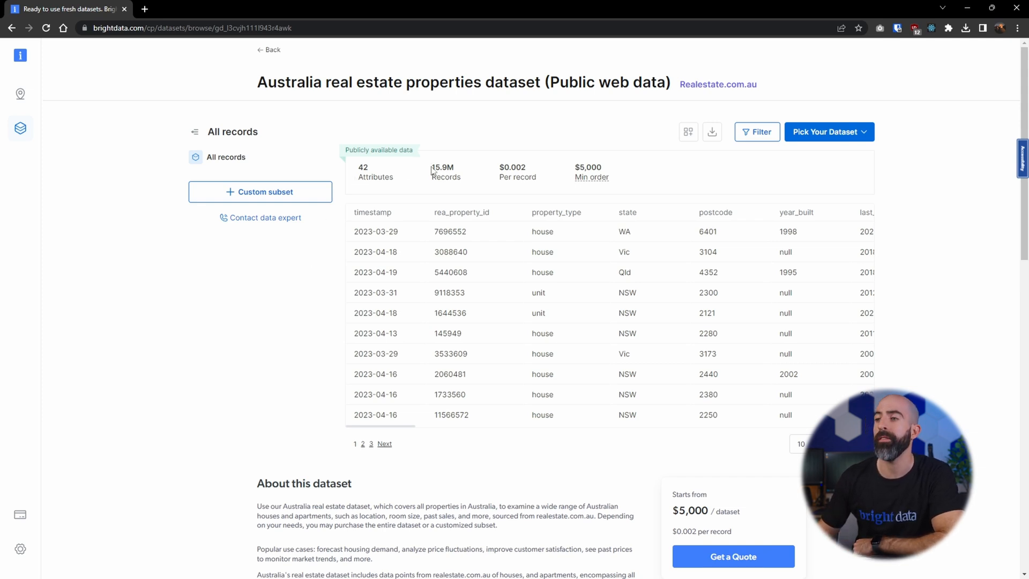
pyautogui.moveTo(472, 173)
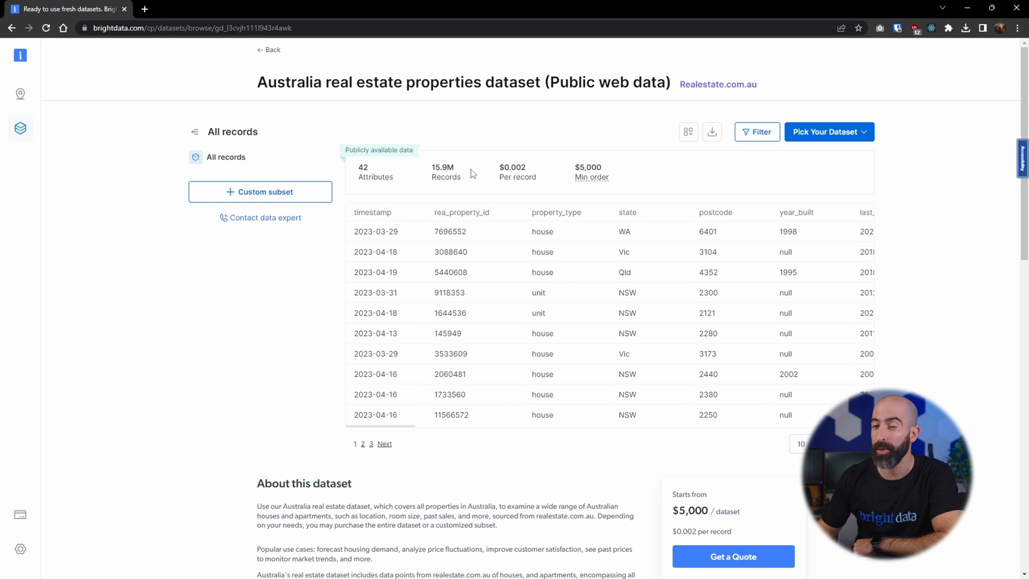
pyautogui.moveTo(512, 137)
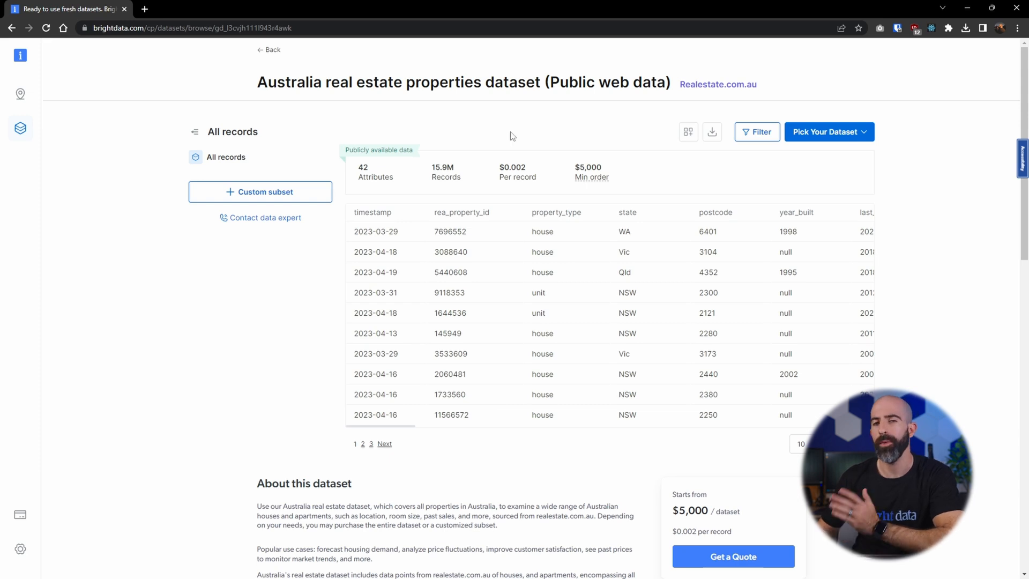
pyautogui.moveTo(425, 411)
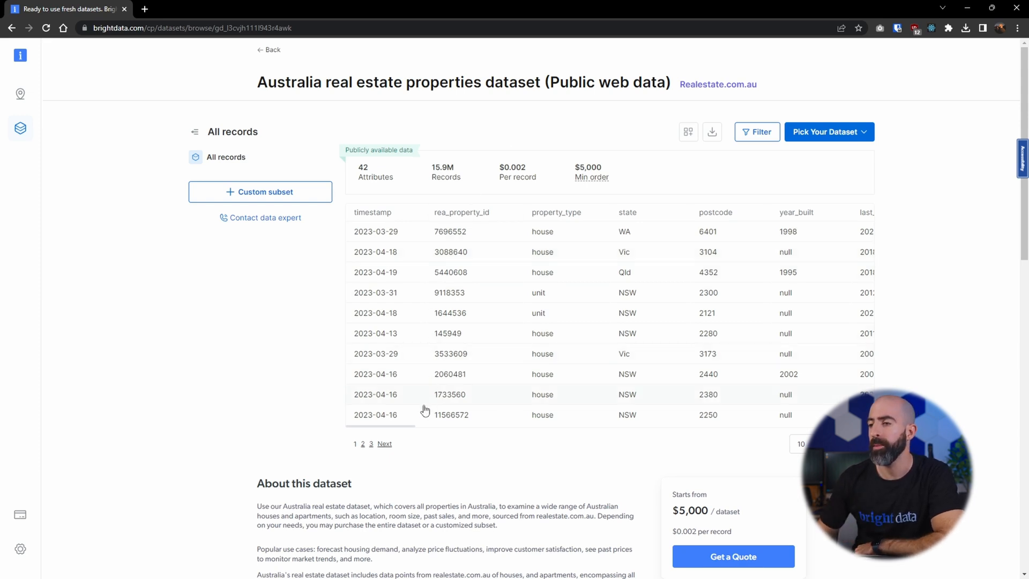
pyautogui.moveTo(391, 430)
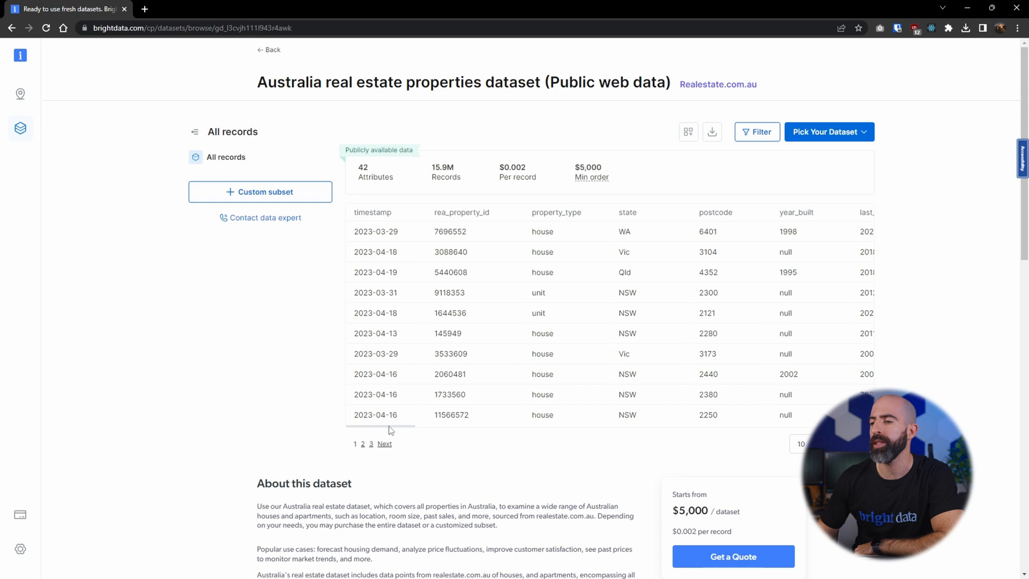
pyautogui.hscroll(3)
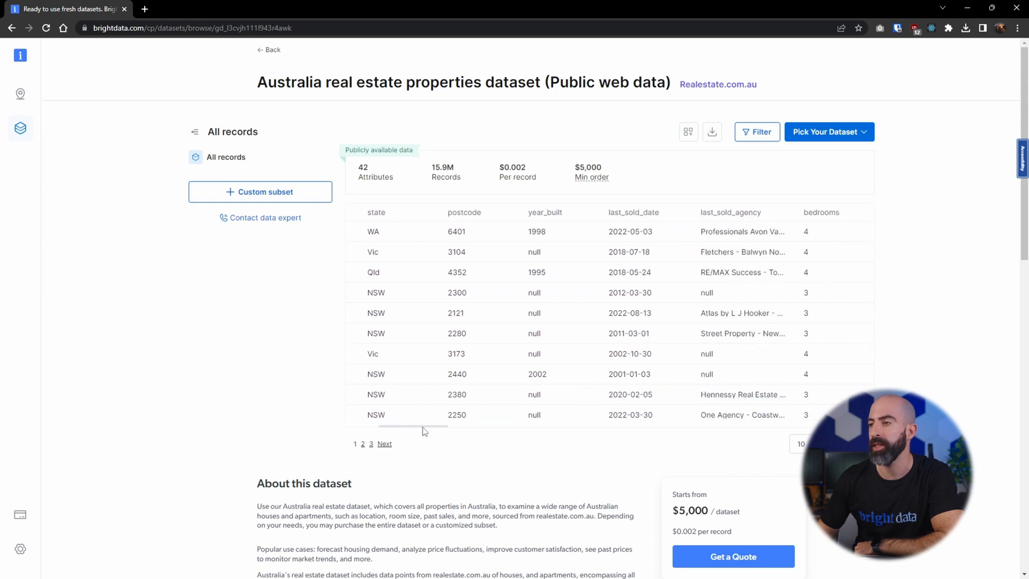
pyautogui.hscroll(3)
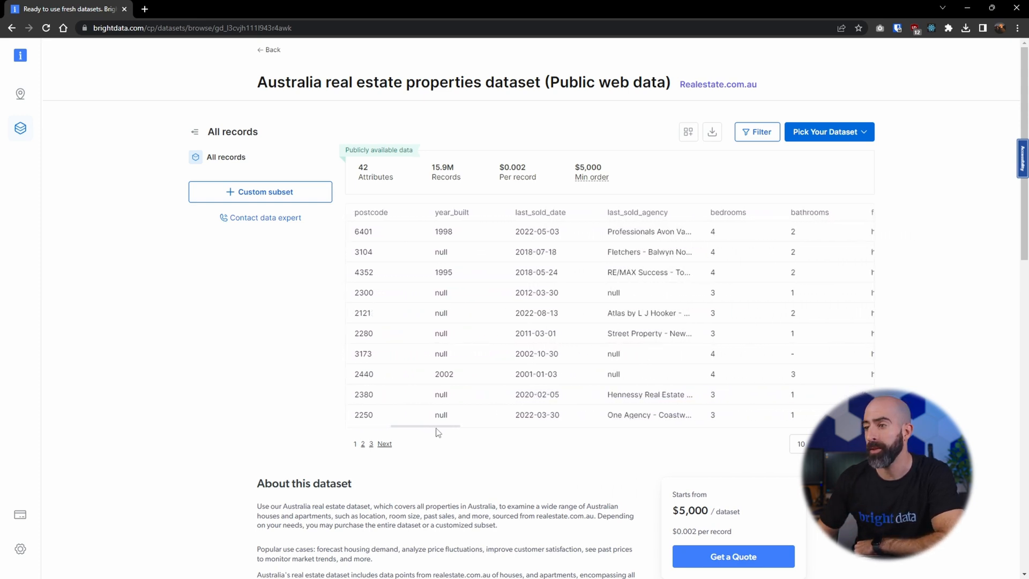
pyautogui.hscroll(3)
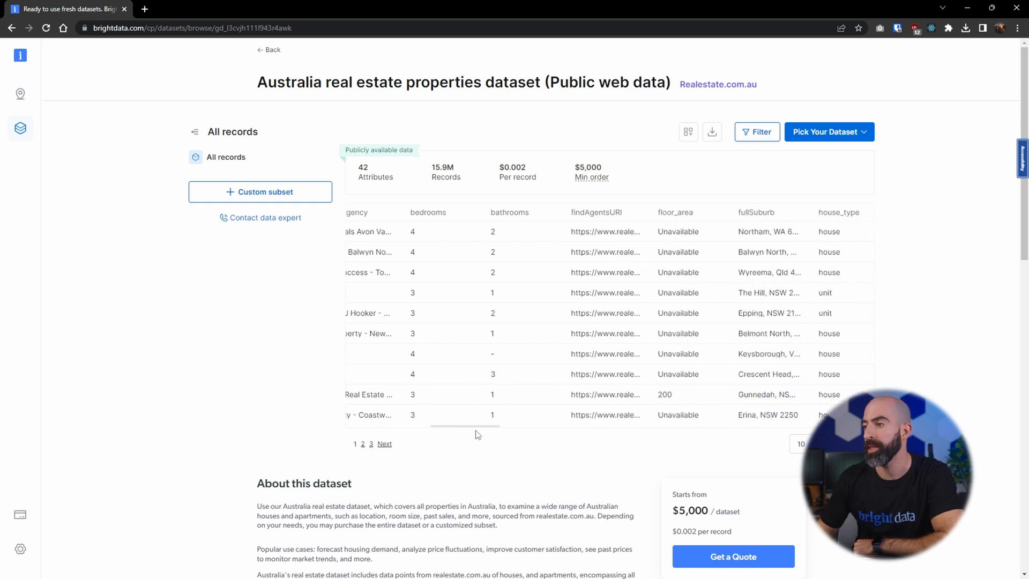
pyautogui.hscroll(3)
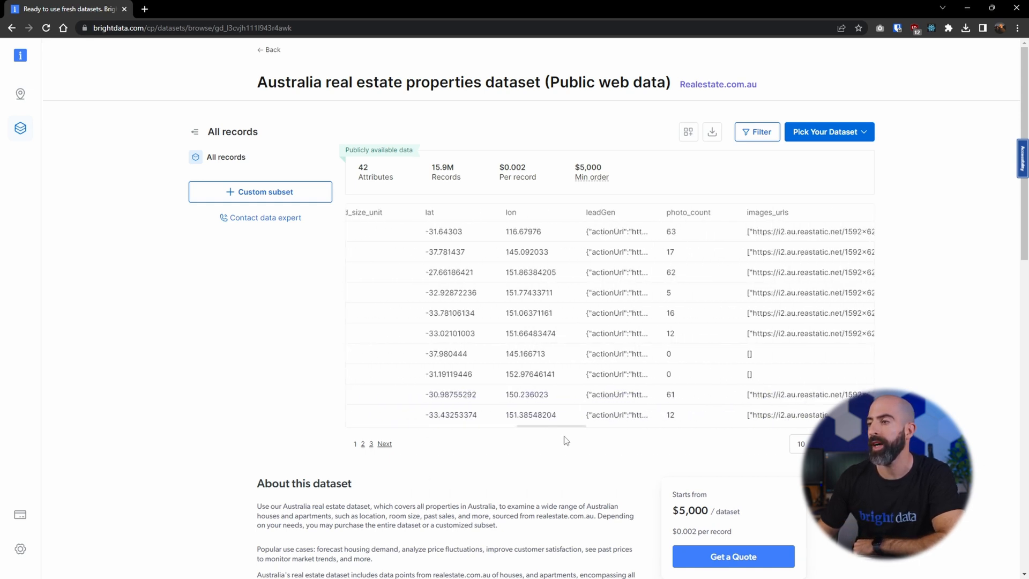
pyautogui.hscroll(3)
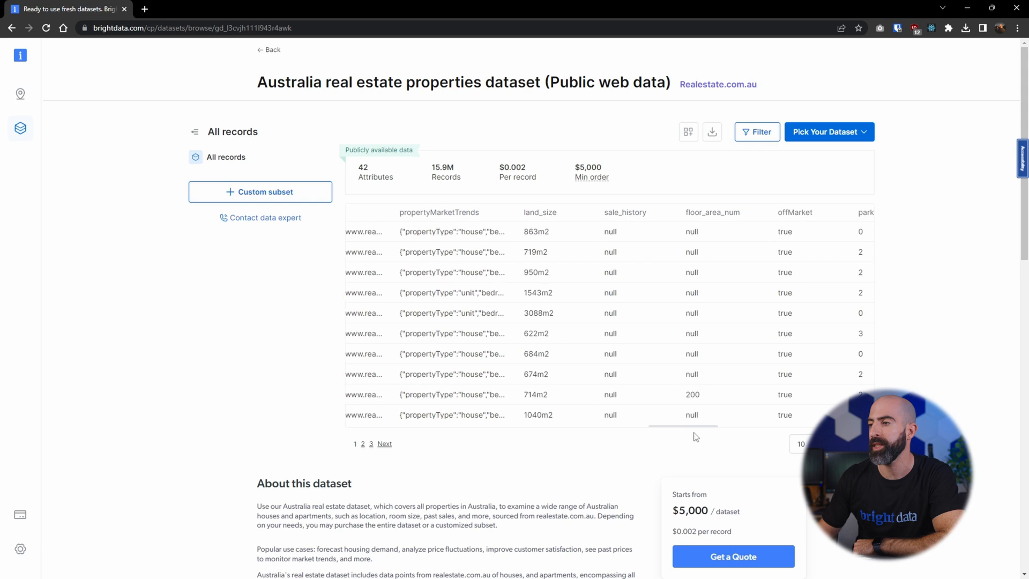
pyautogui.hscroll(-3)
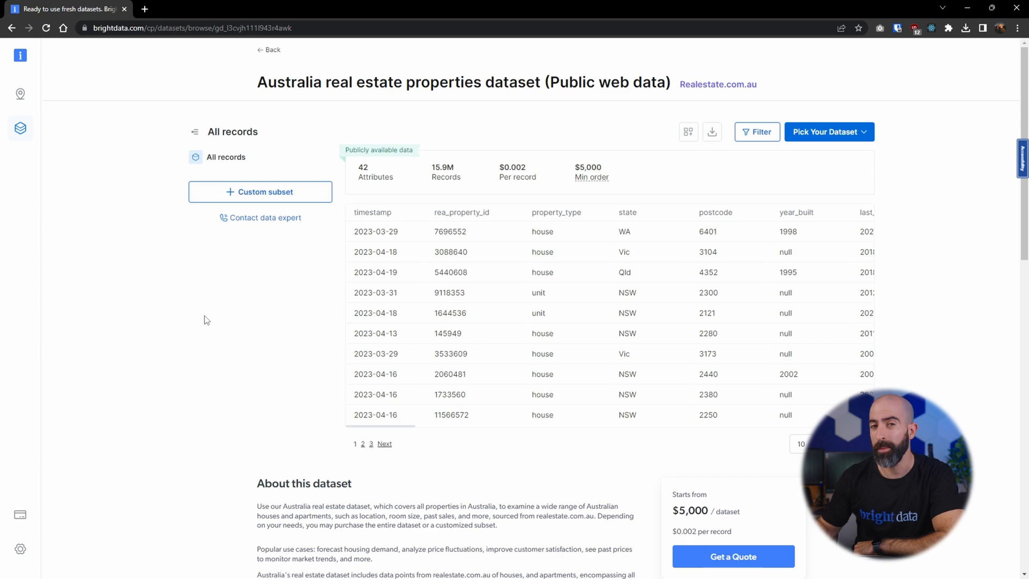
pyautogui.moveTo(468, 119)
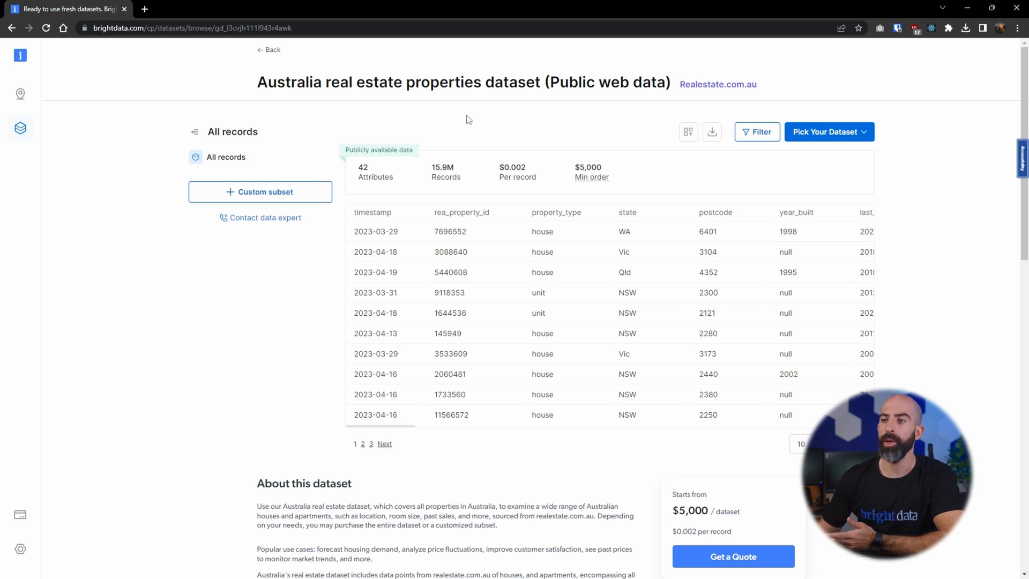
# - Create a custom subset filtering on parking with the Not operator, narrowing to 5.72M records
pyautogui.click(259, 192)
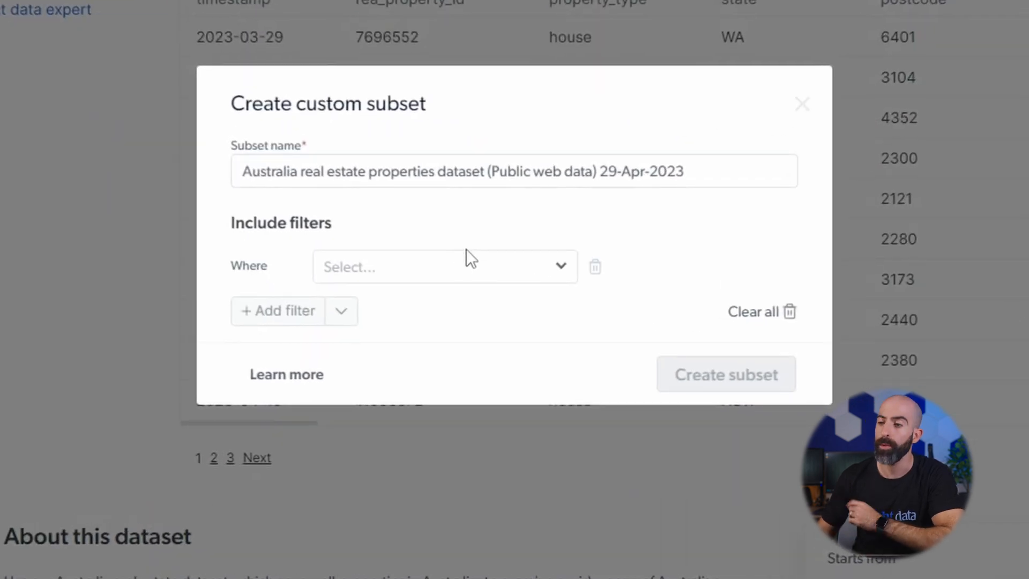
pyautogui.moveTo(439, 269)
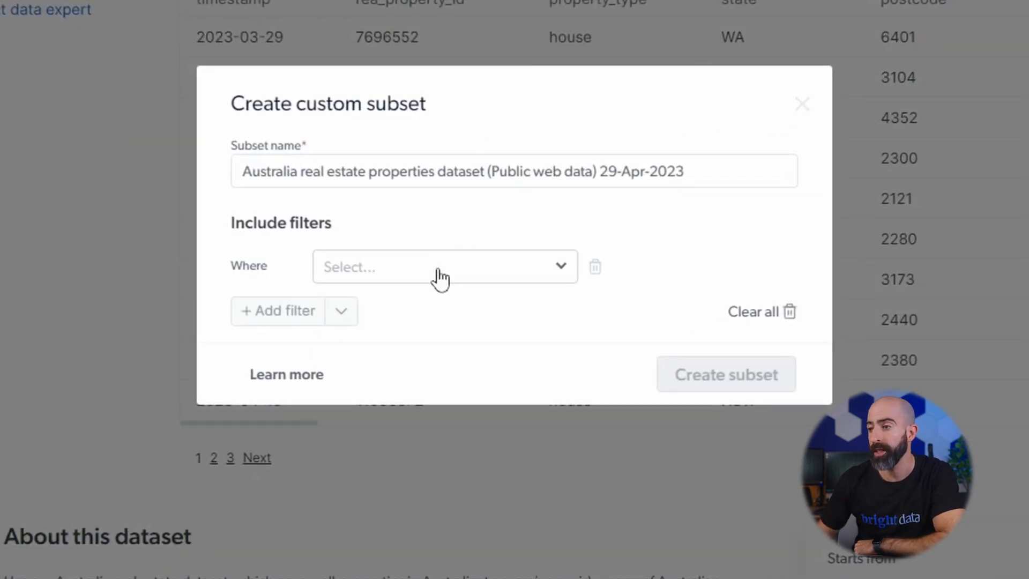
pyautogui.click(443, 266)
pyautogui.write('parking')
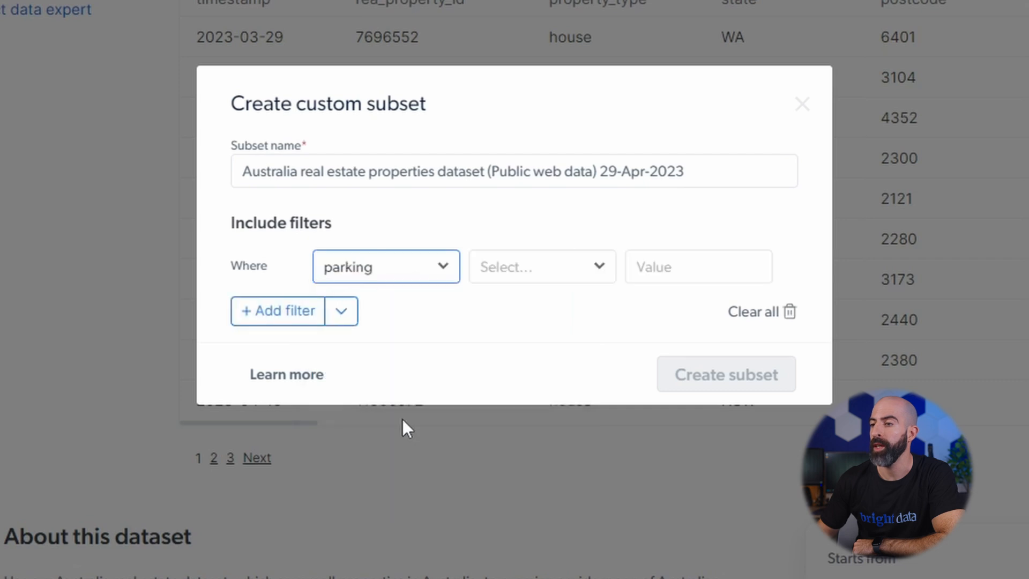
pyautogui.click(542, 267)
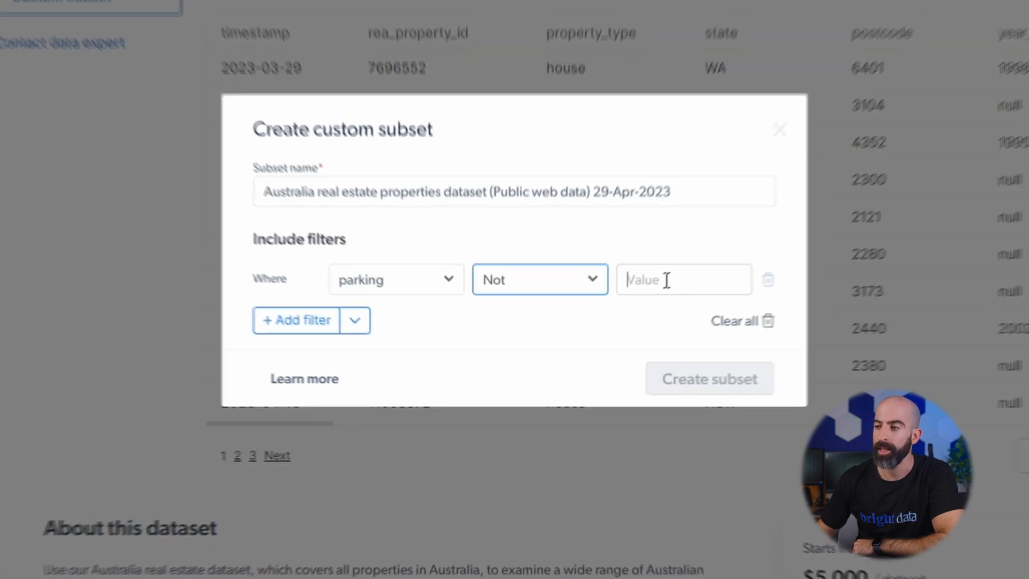
pyautogui.click(779, 130)
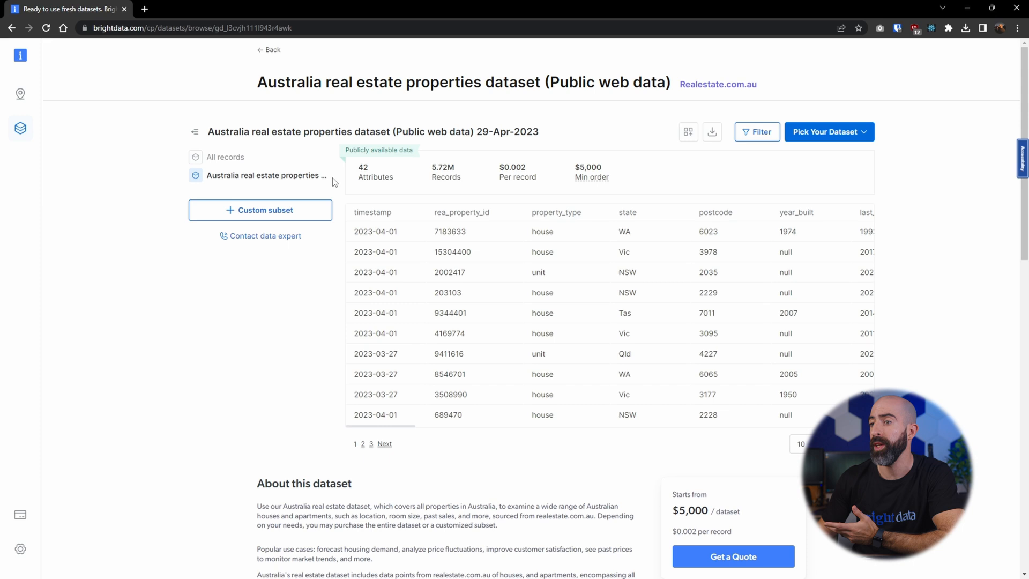
# - Edit the subset to add a State filter keeping Vic properties, then view the purchase options
pyautogui.click(328, 175)
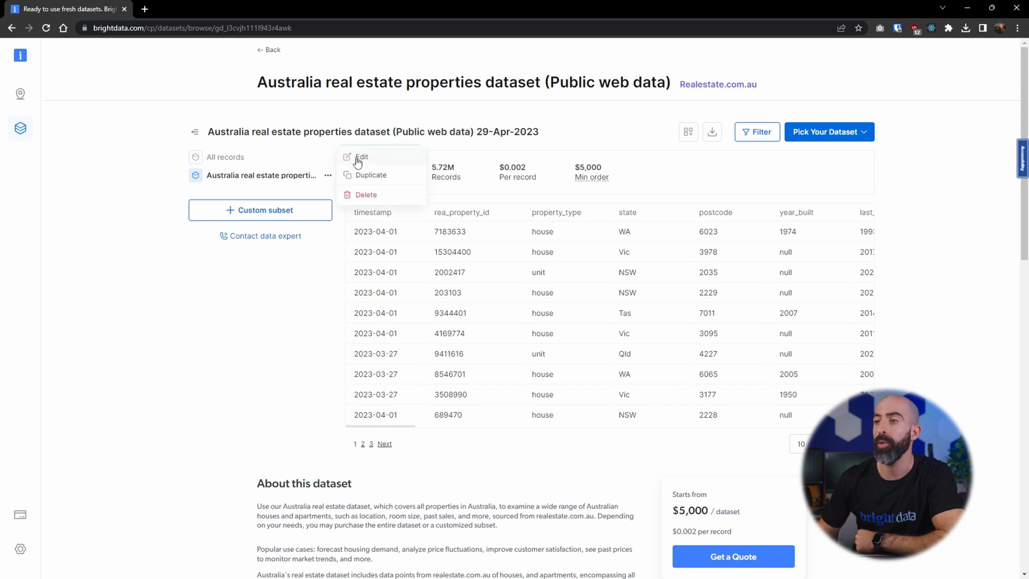
pyautogui.click(361, 156)
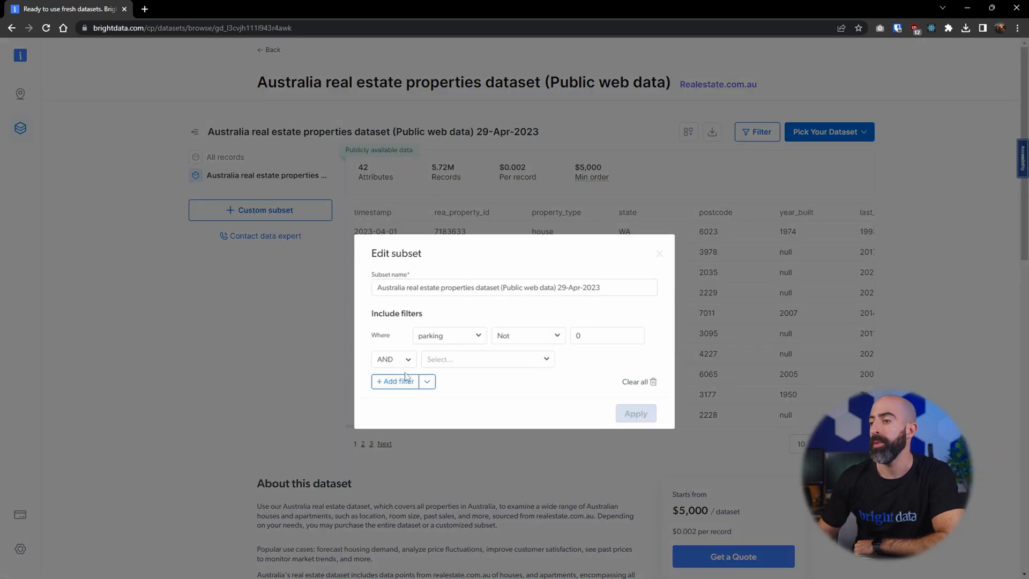
pyautogui.click(485, 359)
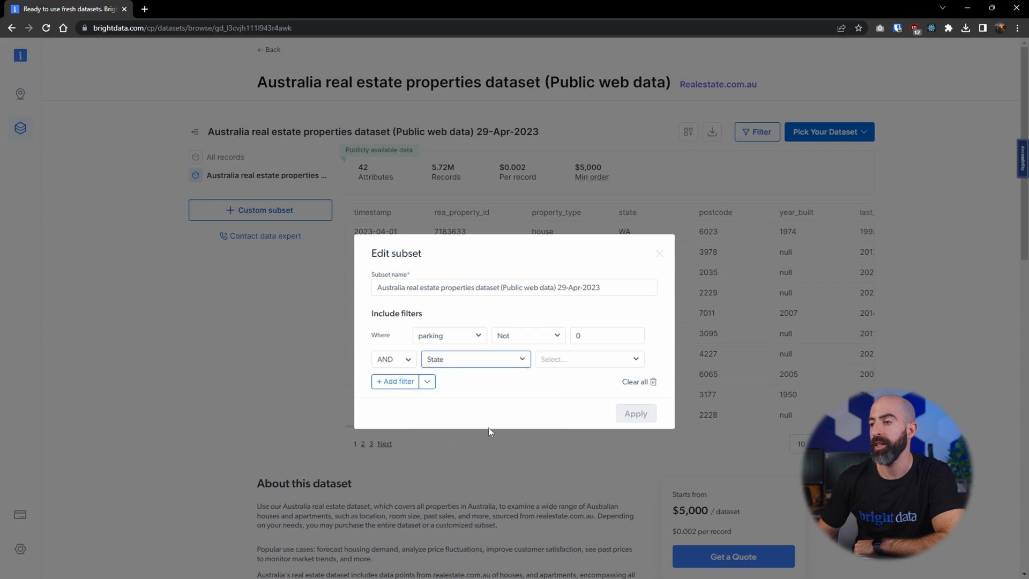
pyautogui.click(634, 413)
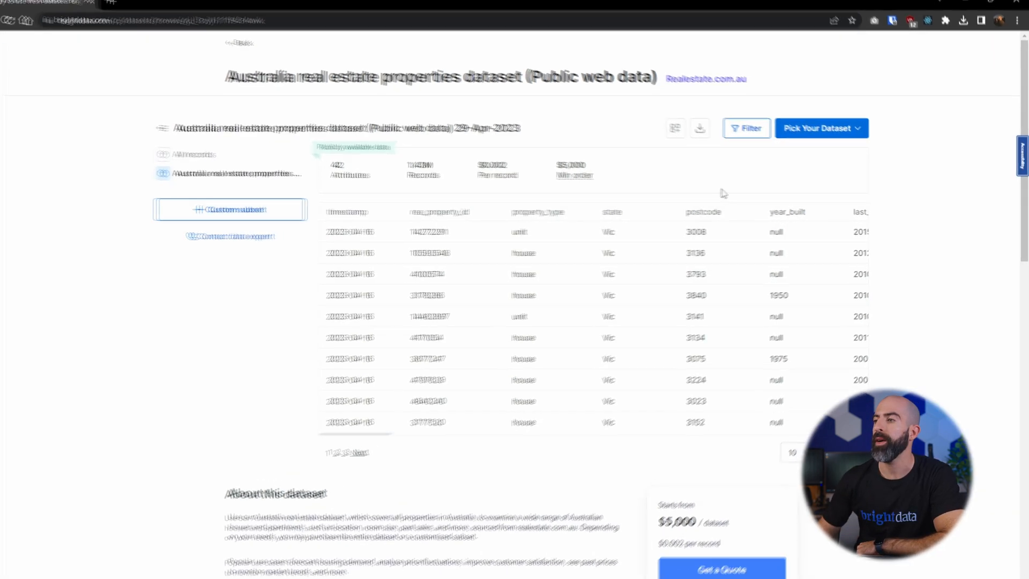
pyautogui.click(821, 128)
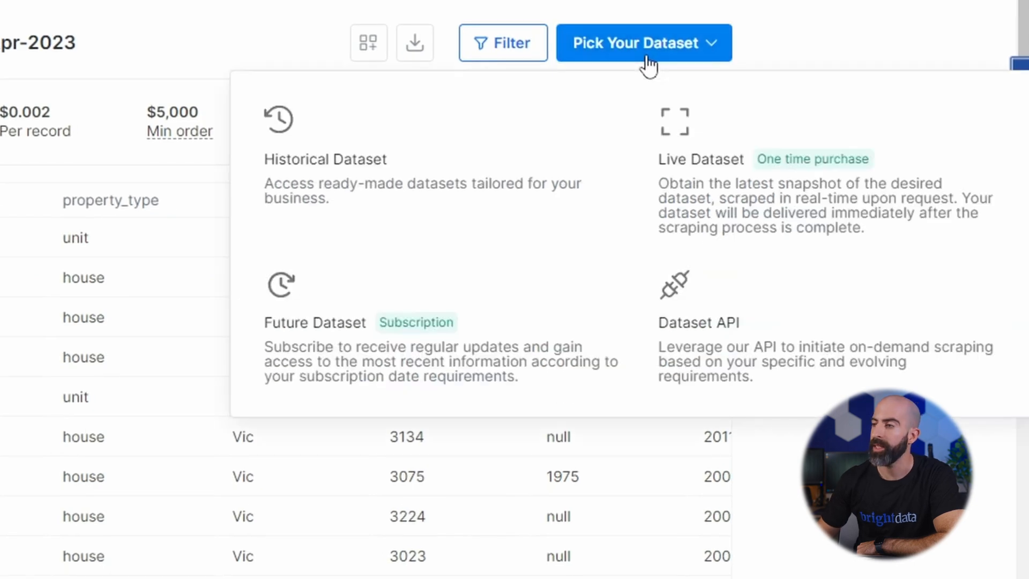
pyautogui.moveTo(467, 183)
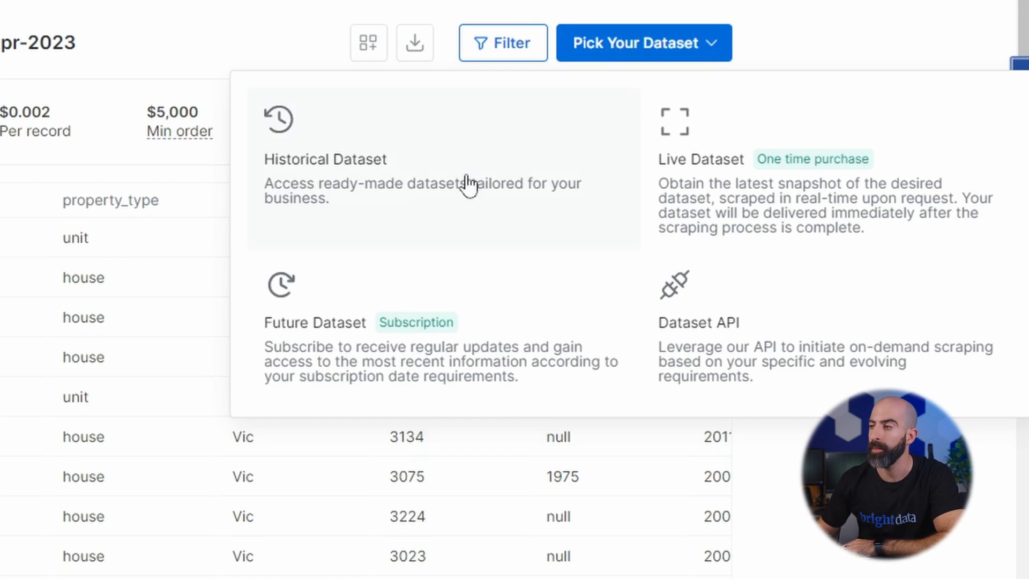
pyautogui.moveTo(735, 177)
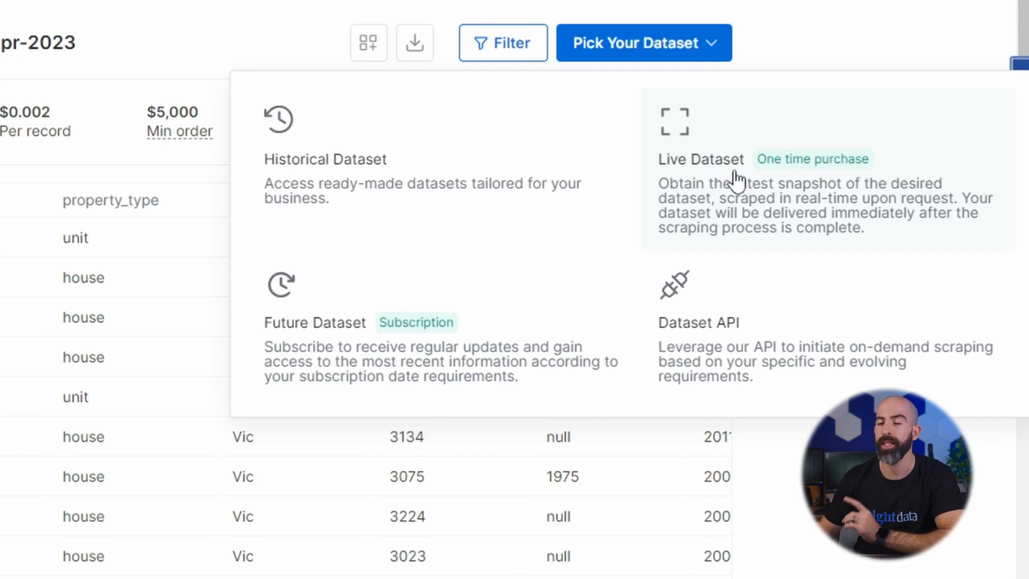
pyautogui.moveTo(455, 341)
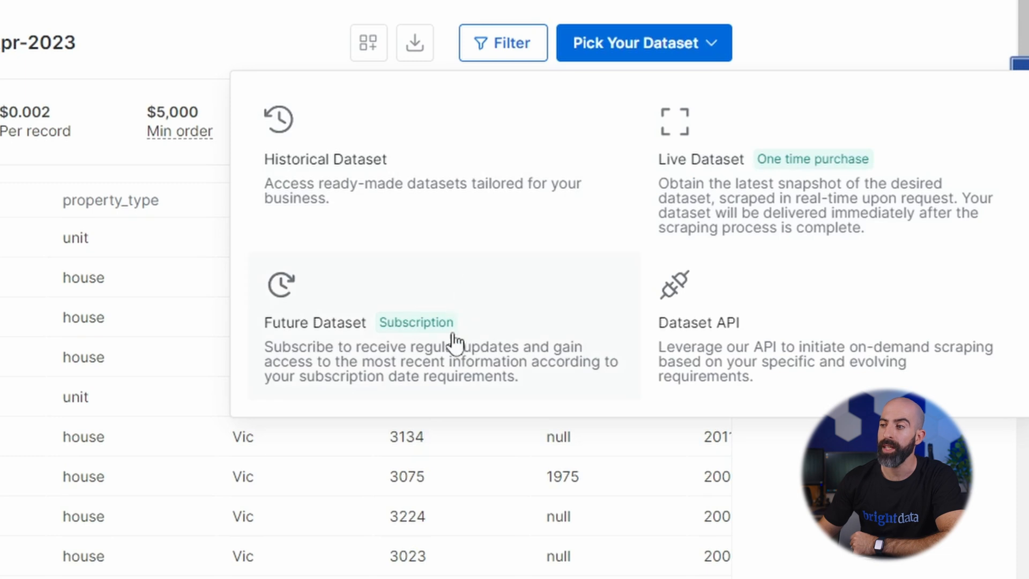
pyautogui.moveTo(519, 341)
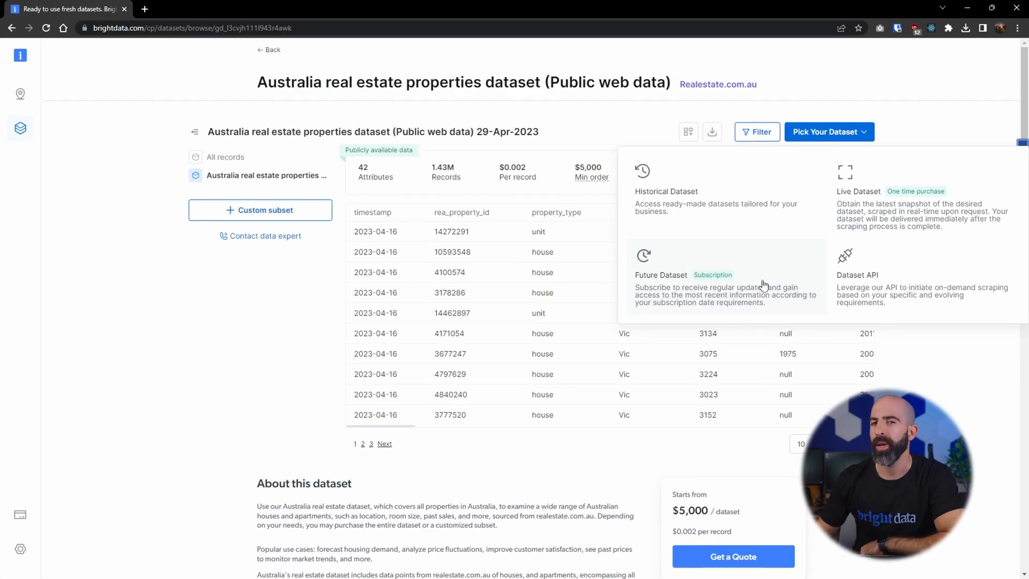
# - Choose the Future Dataset subscription with new snapshots delivered monthly
pyautogui.click(661, 274)
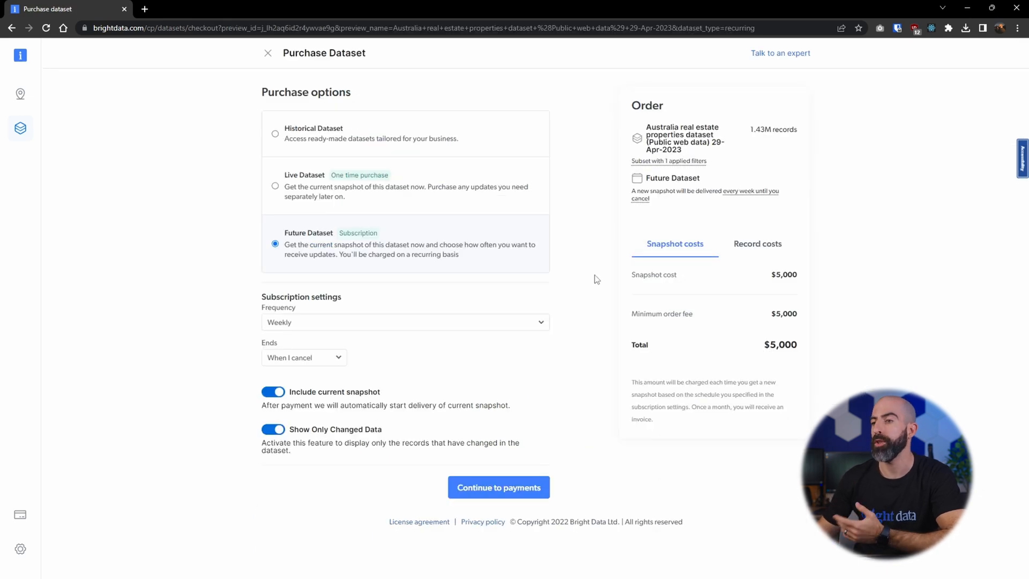
pyautogui.moveTo(376, 331)
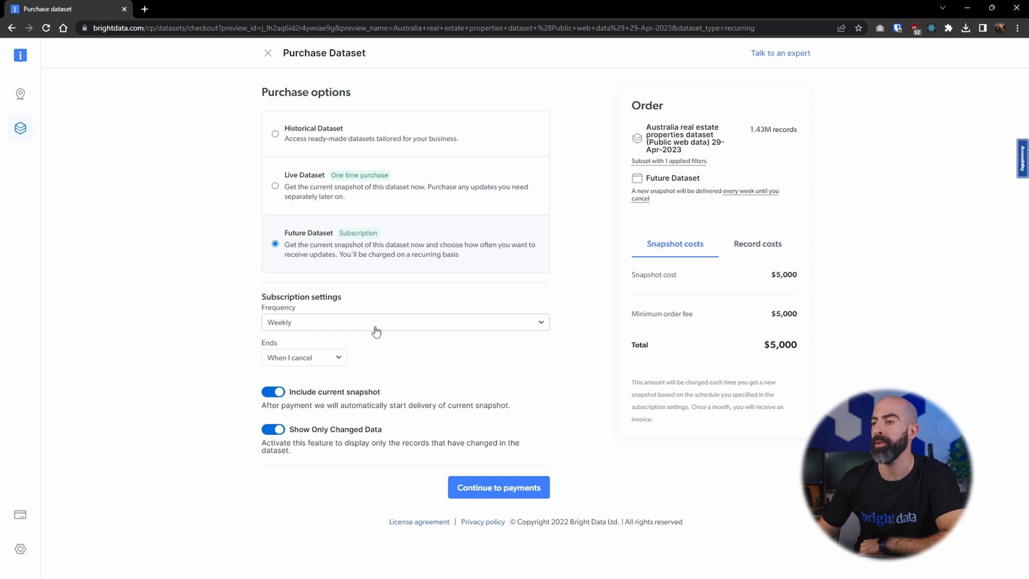
pyautogui.click(405, 321)
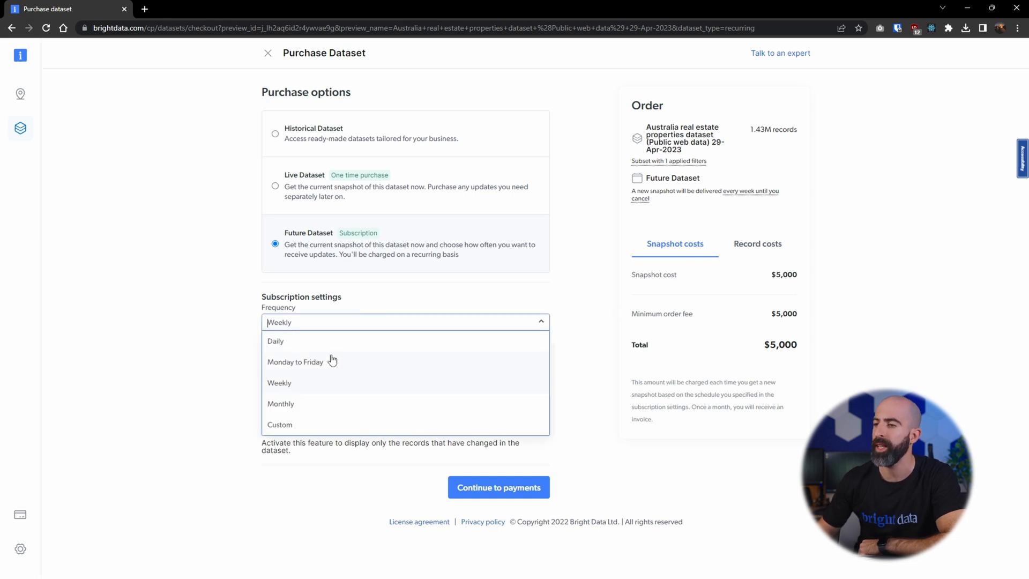
pyautogui.moveTo(321, 388)
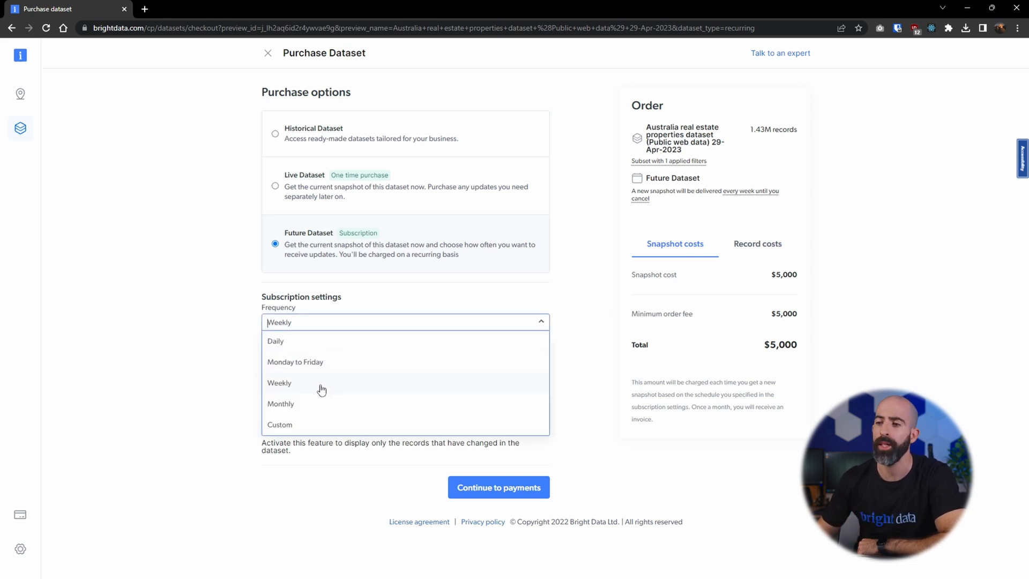
pyautogui.click(281, 404)
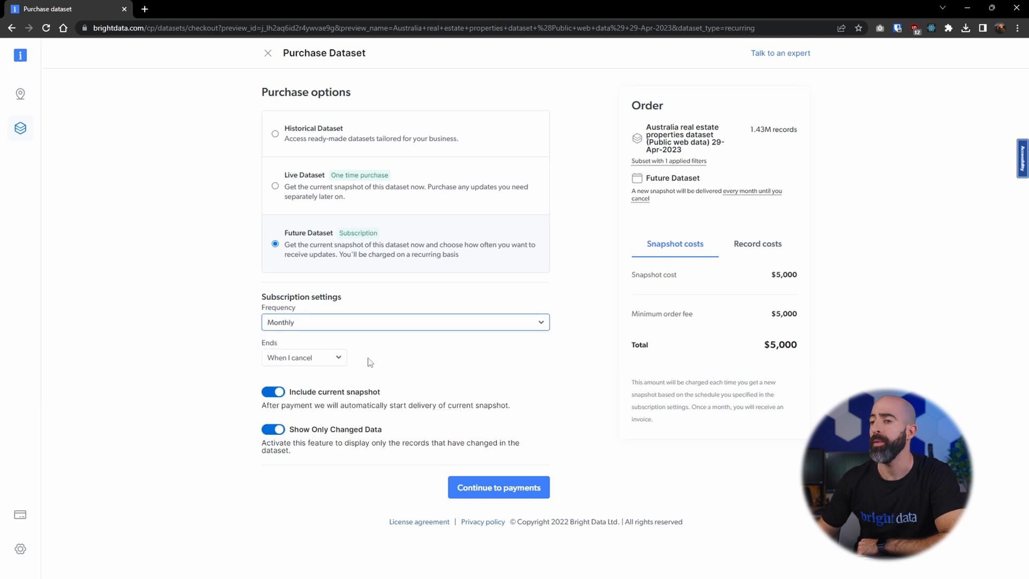
pyautogui.click(303, 357)
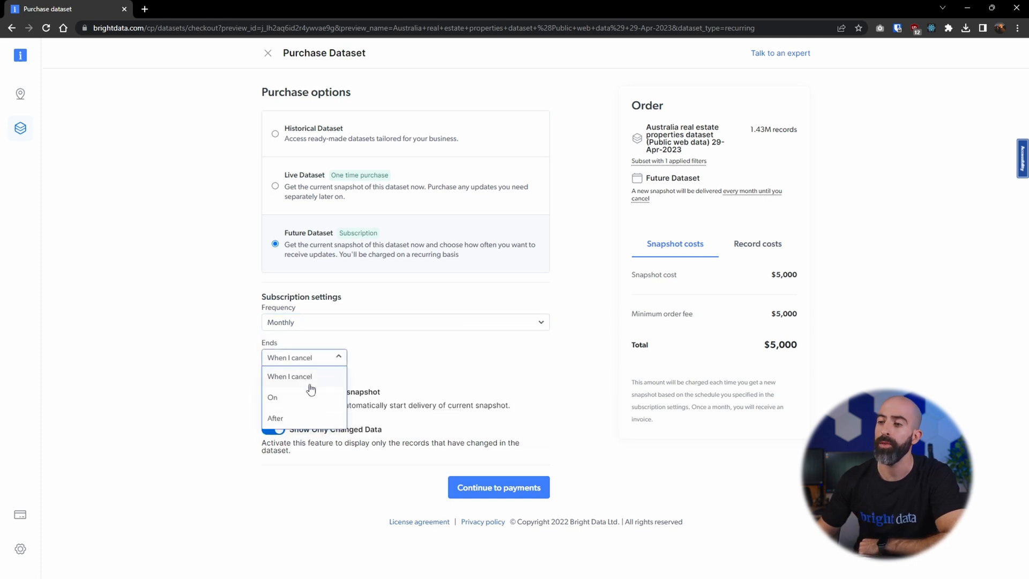
pyautogui.moveTo(298, 407)
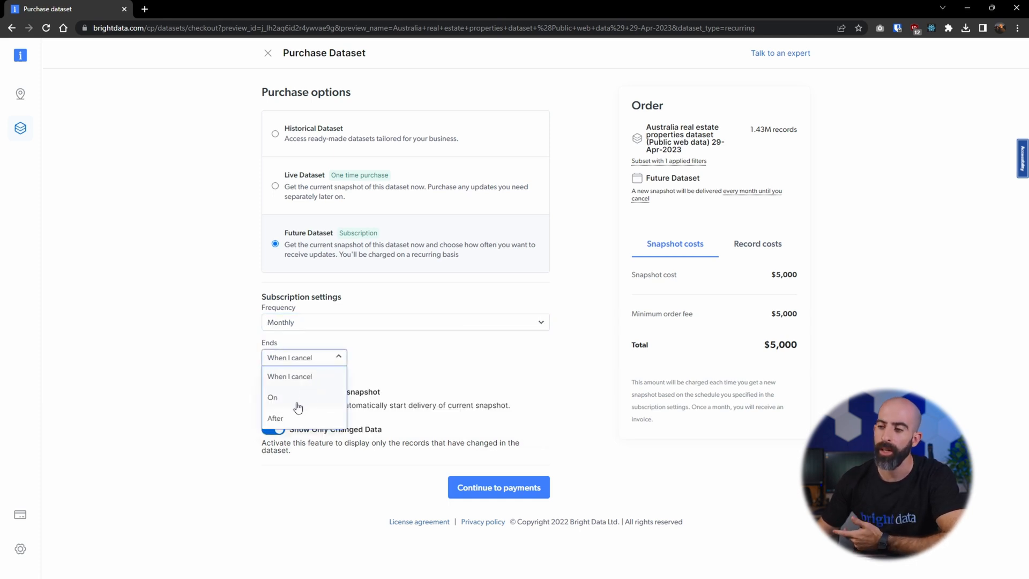
pyautogui.moveTo(294, 417)
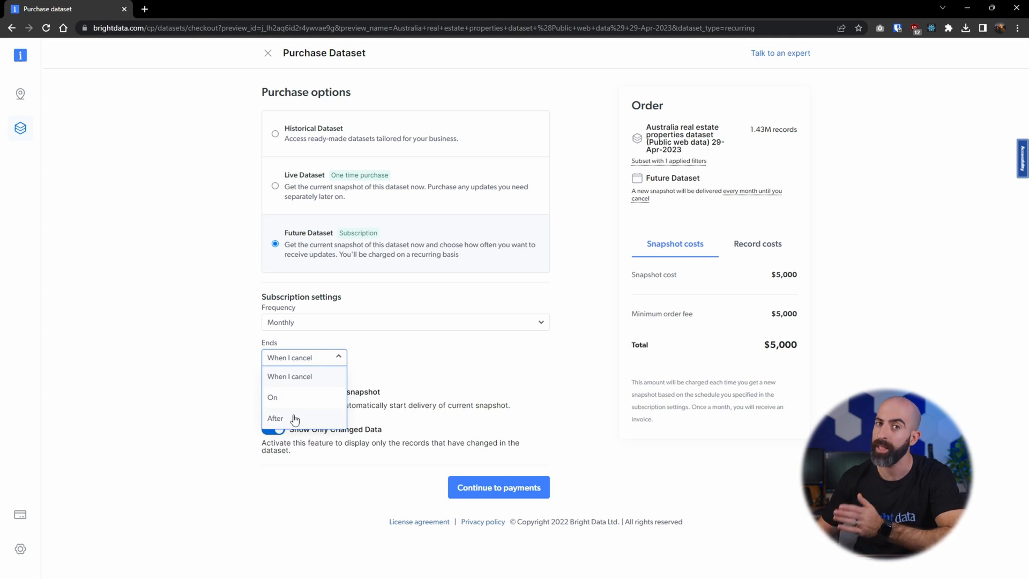
# - Keep Ends as 'When I cancel', review the $0.0035 per-record cost, and return to the dataset page
pyautogui.click(289, 376)
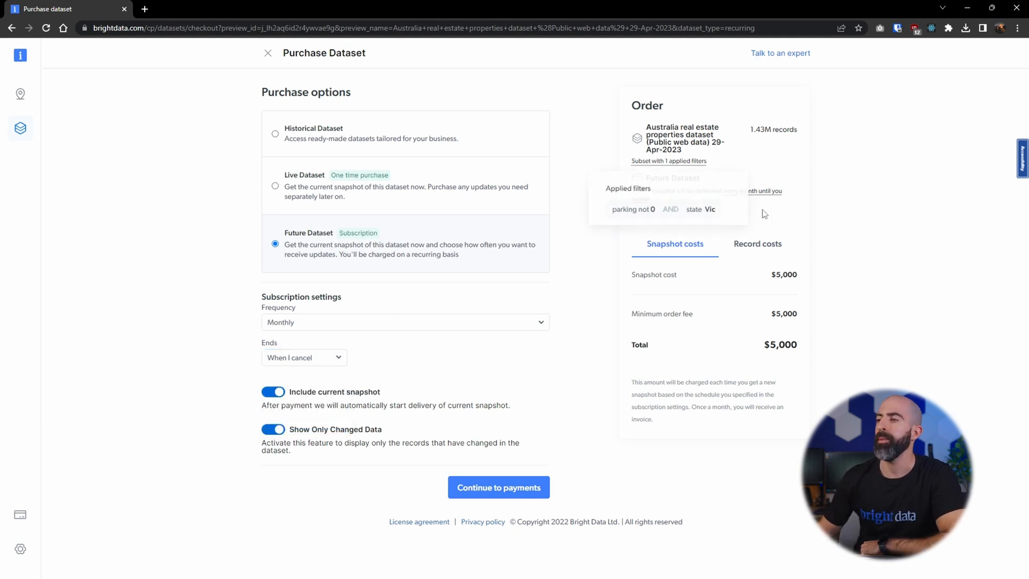
pyautogui.moveTo(837, 261)
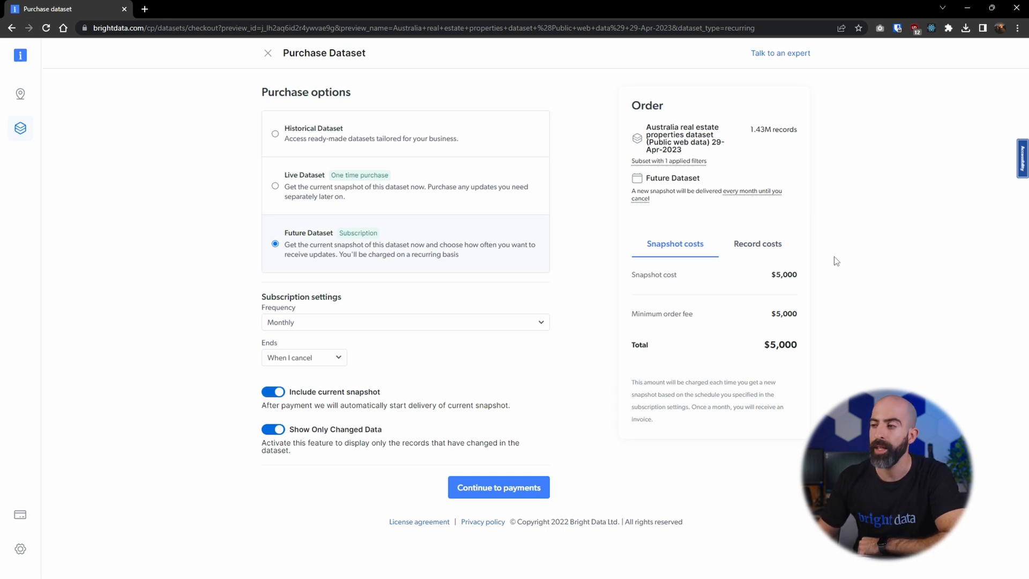
pyautogui.moveTo(757, 244)
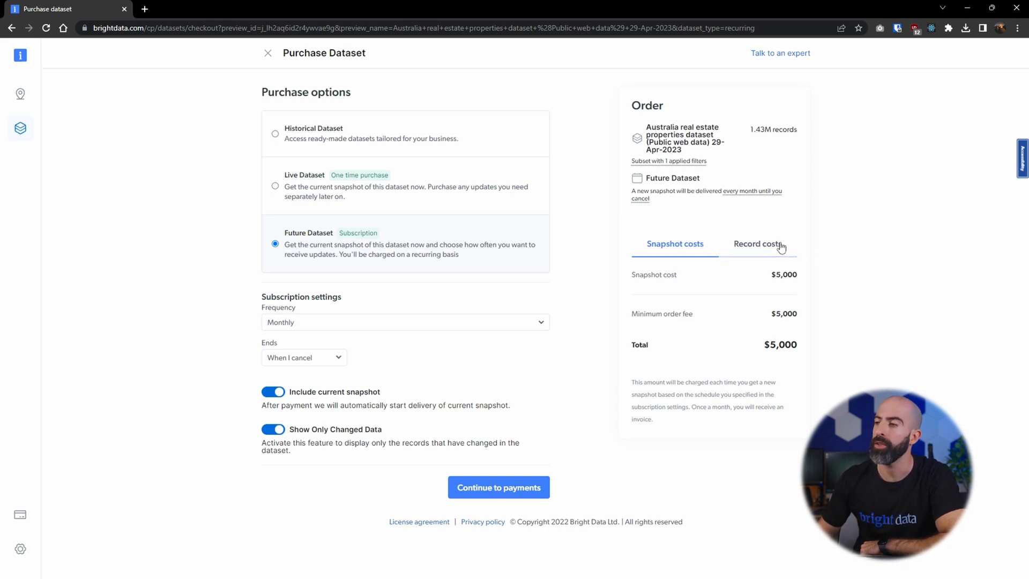
pyautogui.click(758, 244)
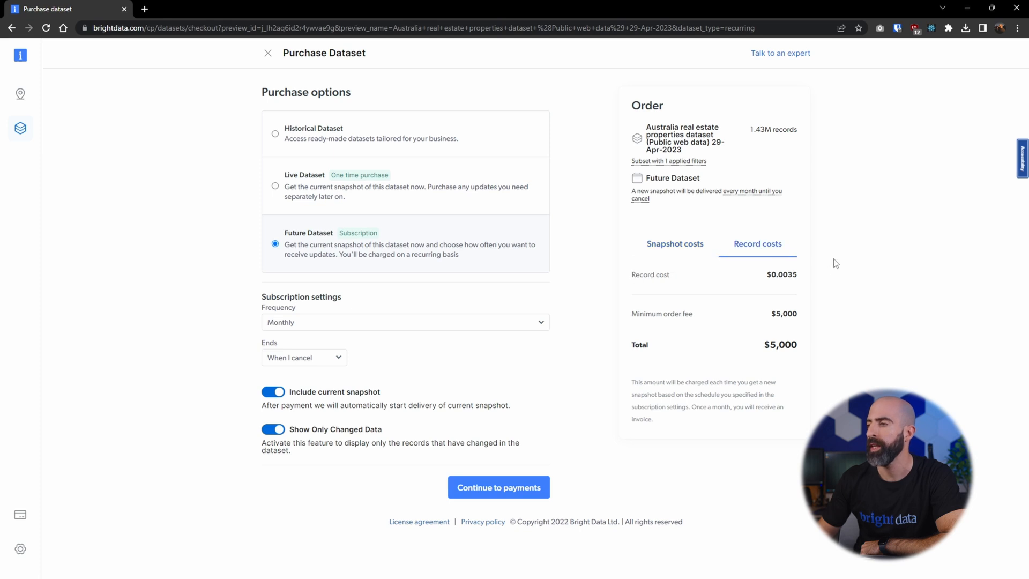
pyautogui.moveTo(784, 285)
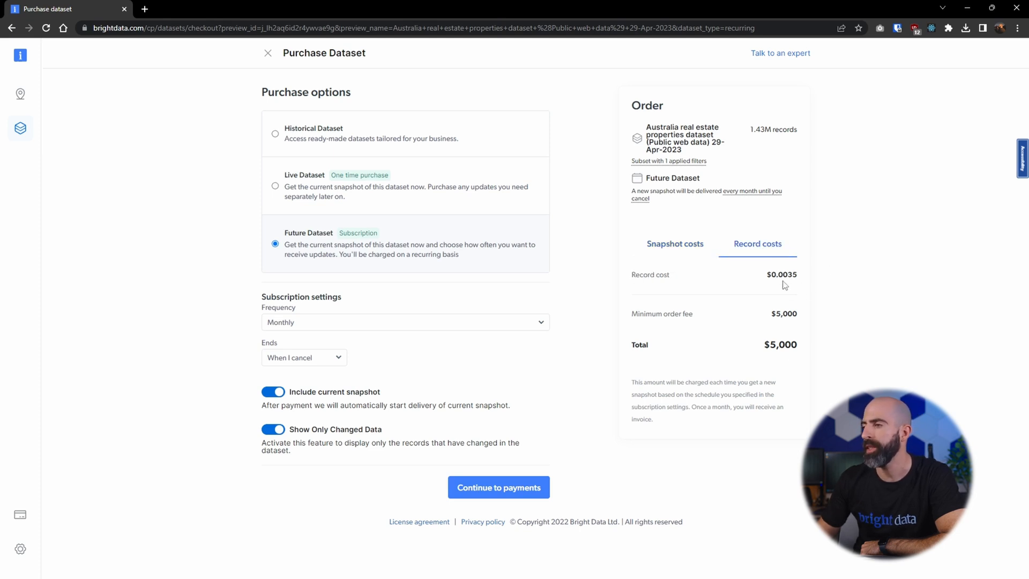
pyautogui.moveTo(837, 273)
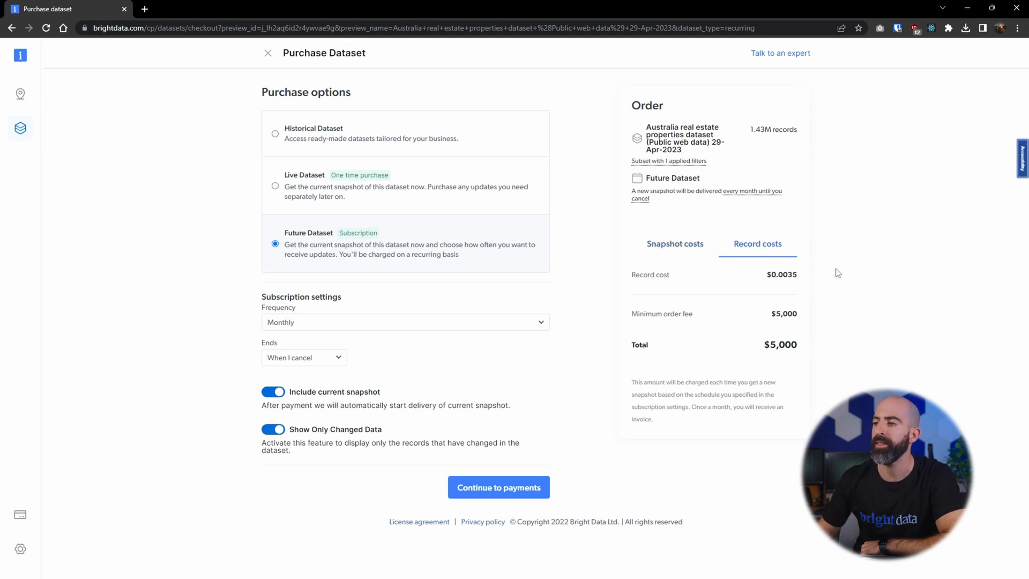
pyautogui.click(268, 52)
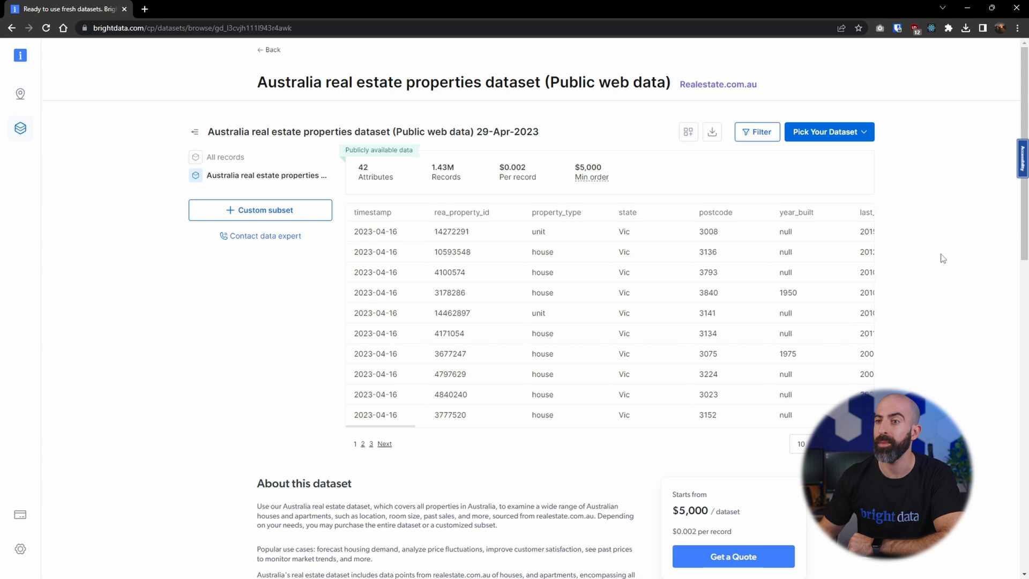
pyautogui.moveTo(280, 243)
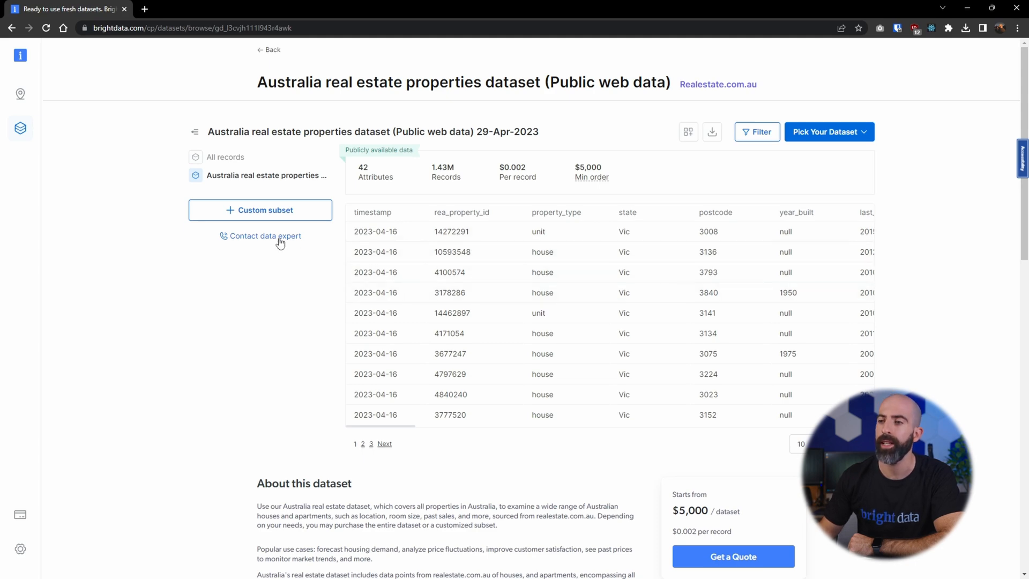
# - Bring up the Talk With a Data Expert form and dismiss it again
pyautogui.click(265, 236)
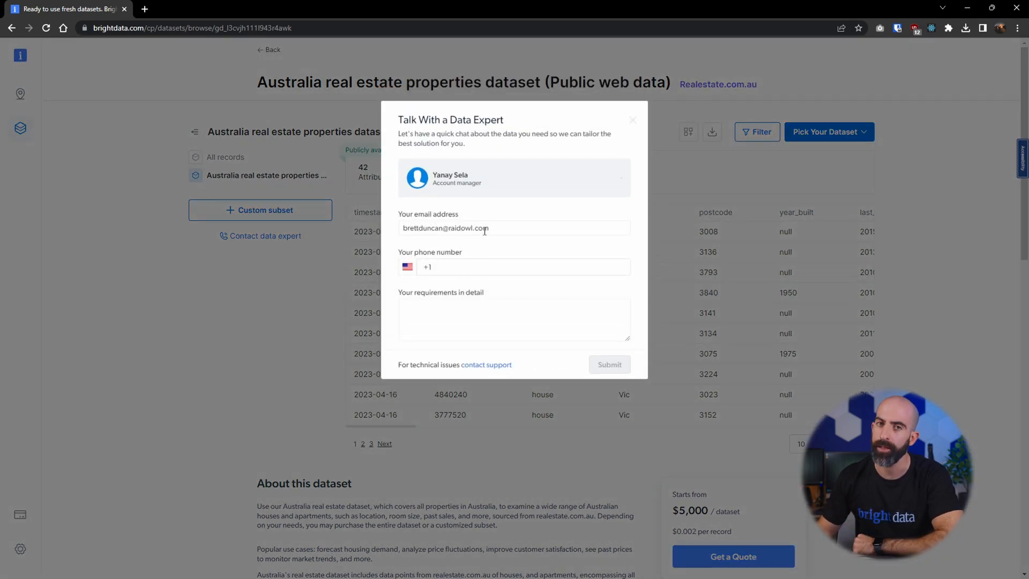
pyautogui.click(632, 119)
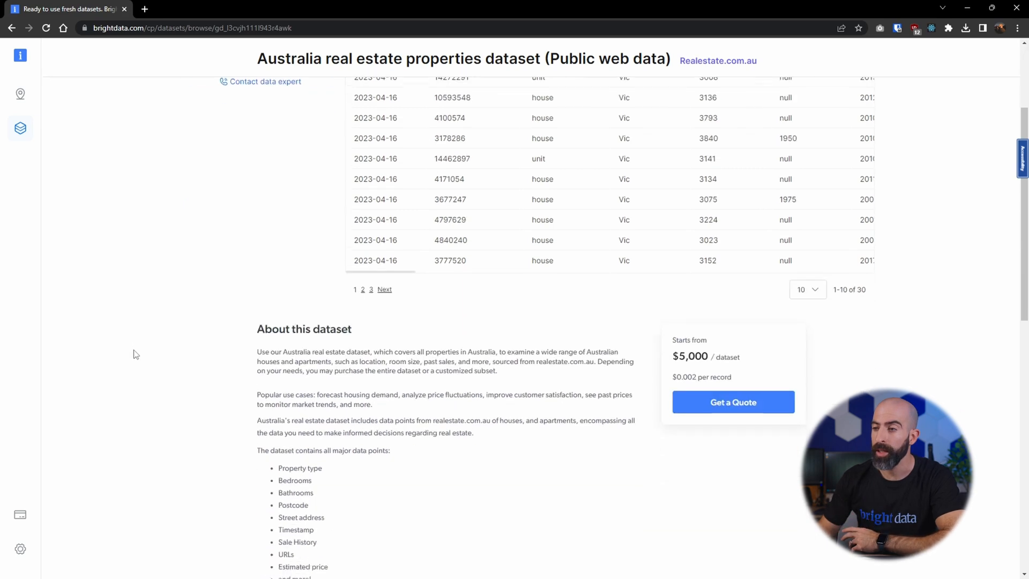
# - Review the Delivery options: methods, frequencies and formats such as JSON, CSV and XLSX
pyautogui.scroll(-3)
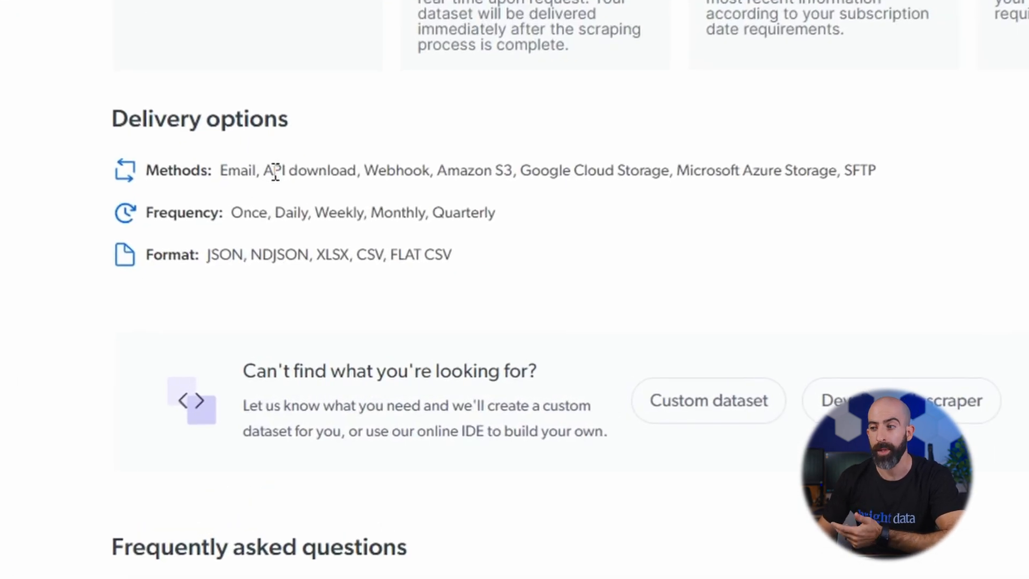
pyautogui.moveTo(407, 173)
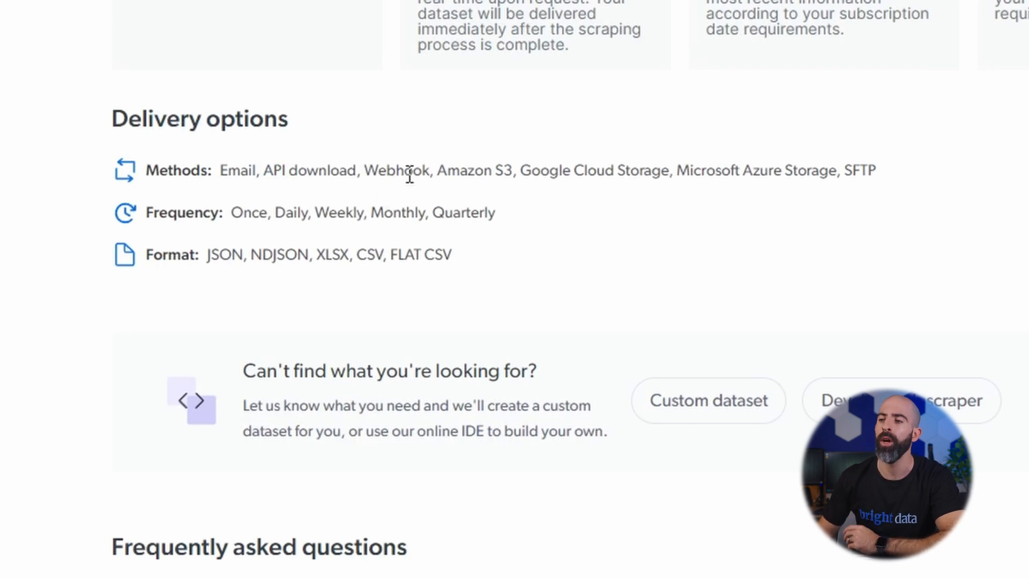
pyautogui.moveTo(446, 189)
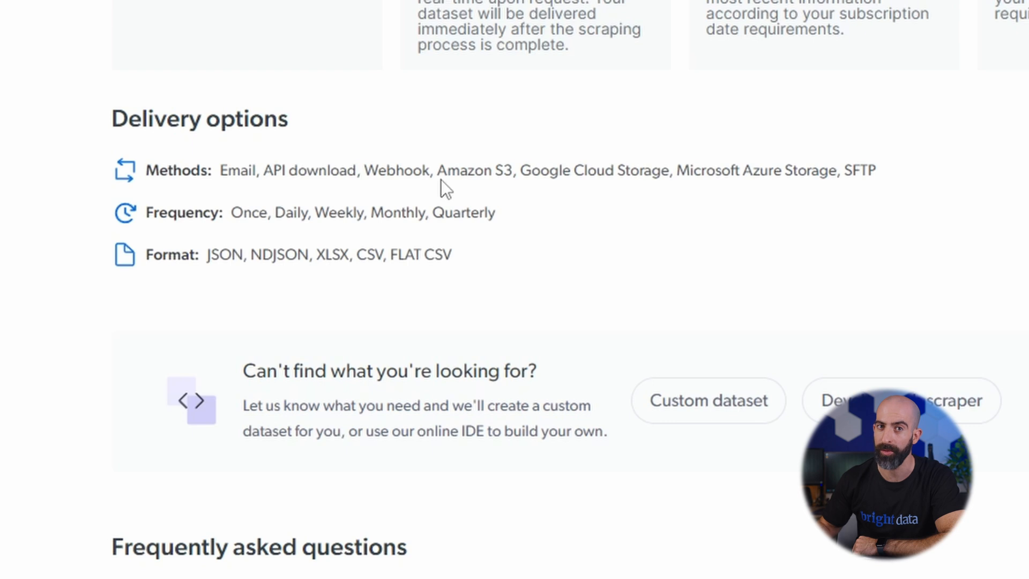
pyautogui.moveTo(173, 253)
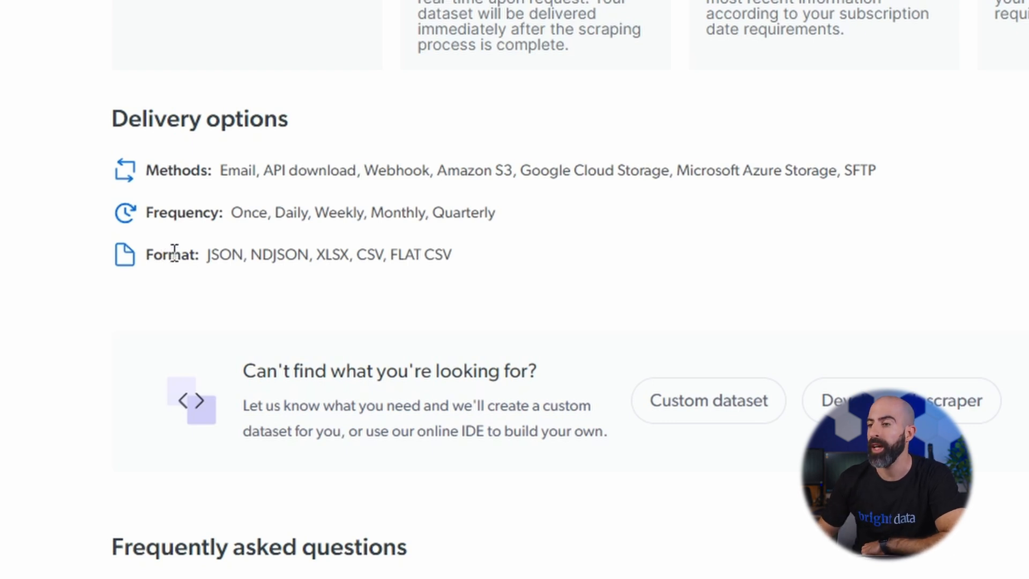
pyautogui.moveTo(386, 248)
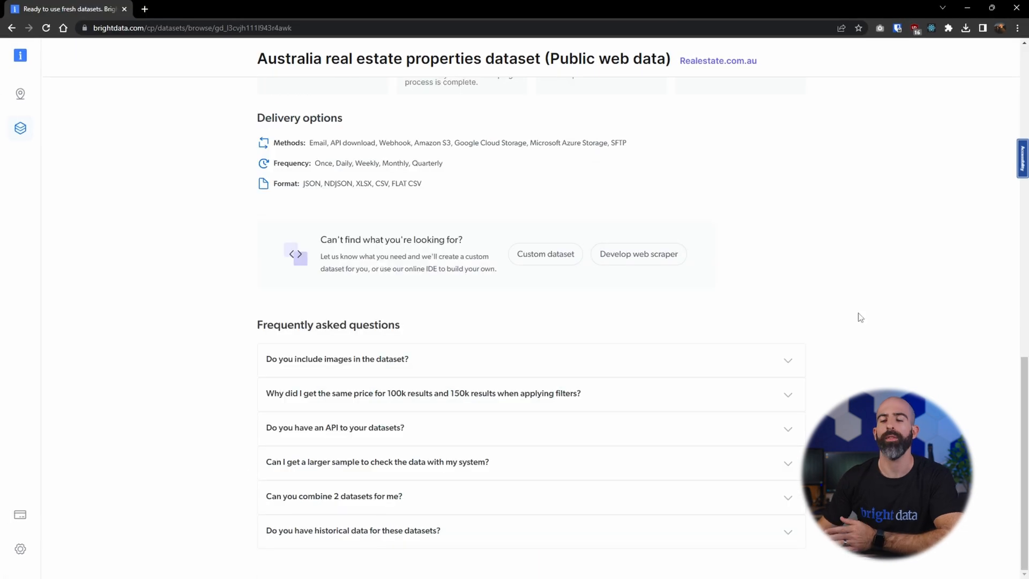
pyautogui.moveTo(445, 323)
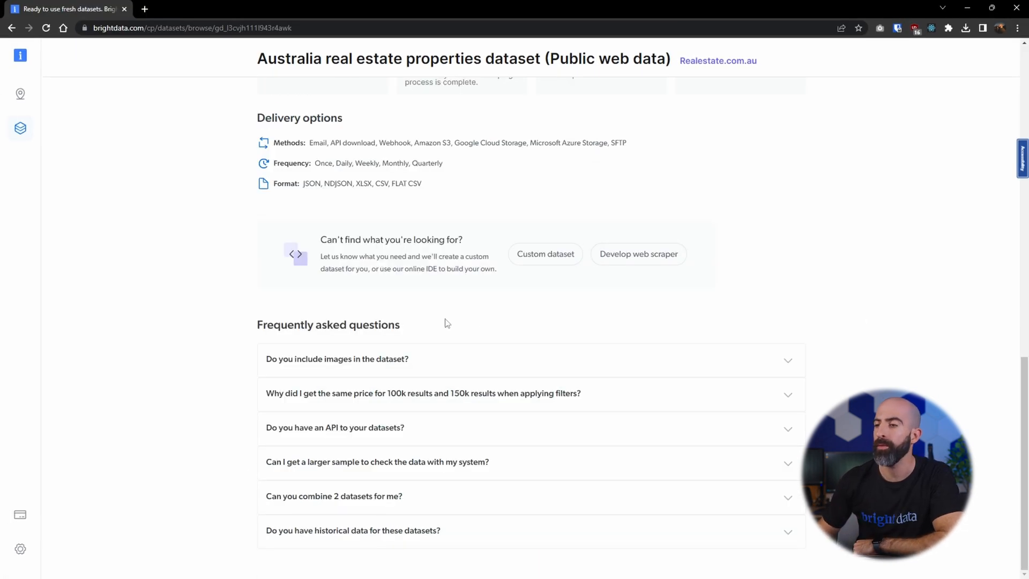
pyautogui.moveTo(52, 145)
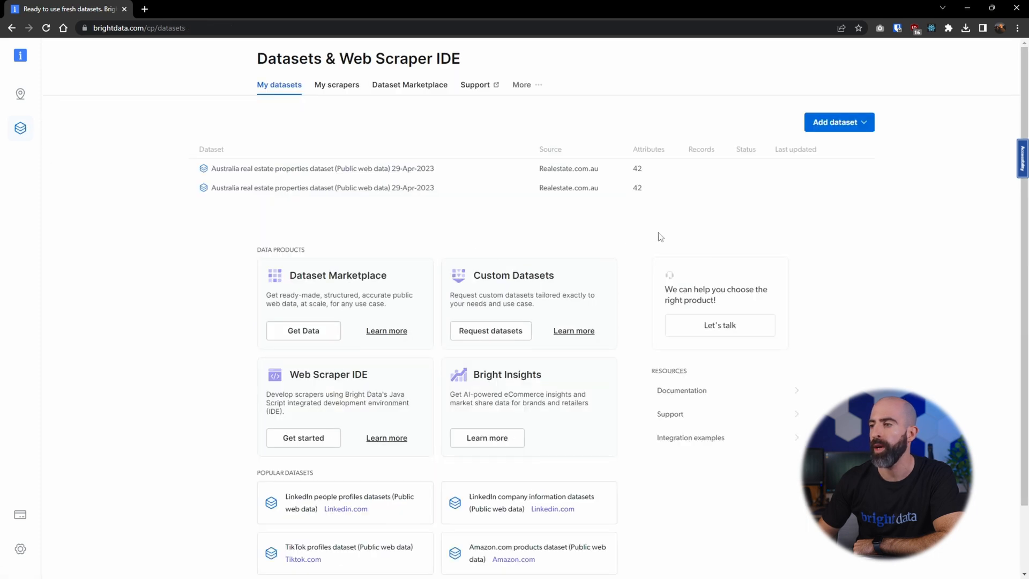
pyautogui.moveTo(725, 479)
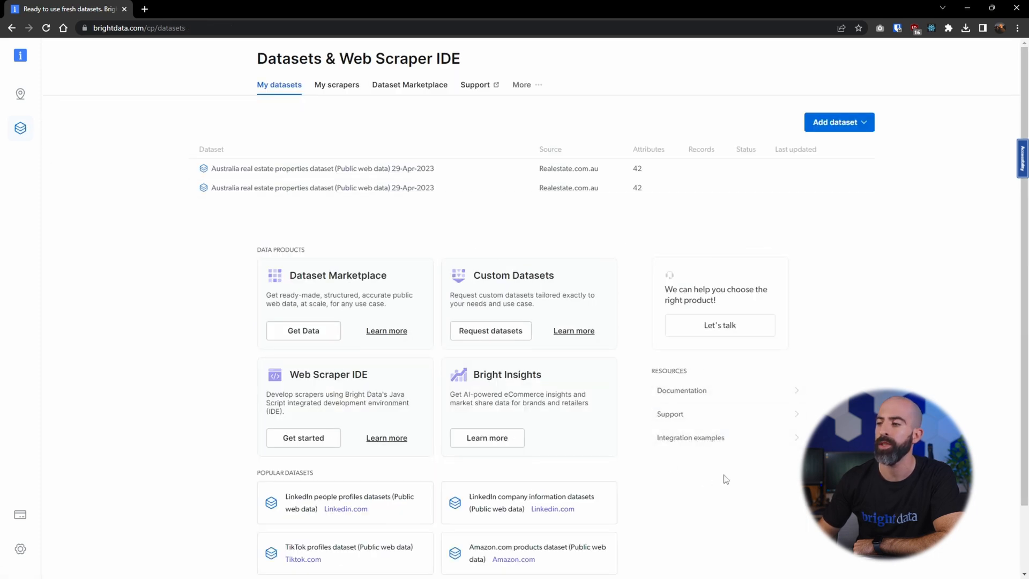